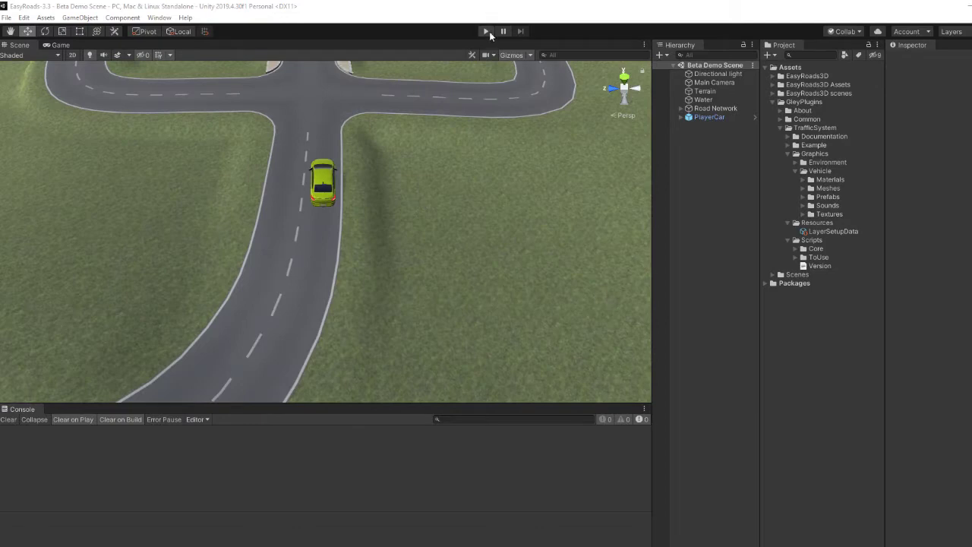
- Reach the Gley Traffic System settings window via Window > Gley, backing out of Import Packages
click(486, 31)
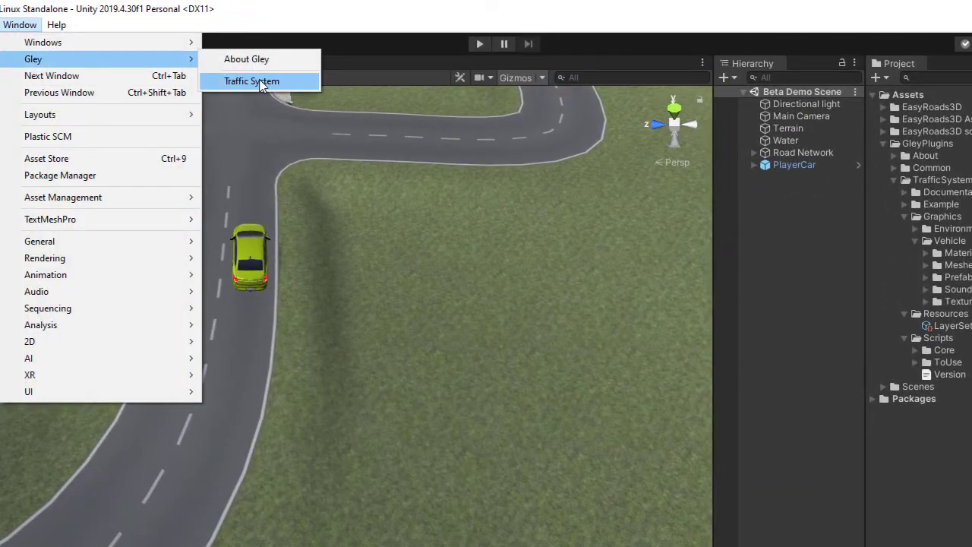
click(252, 82)
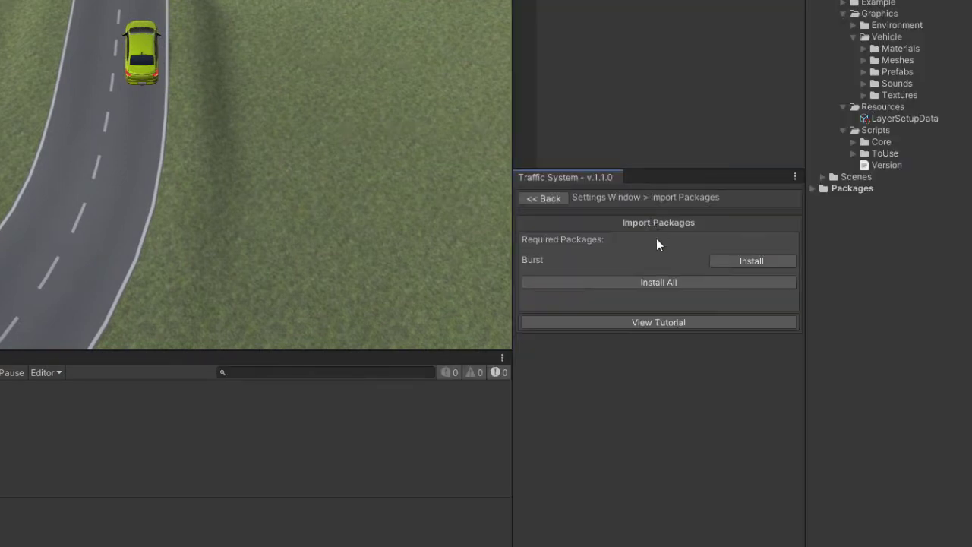
click(544, 197)
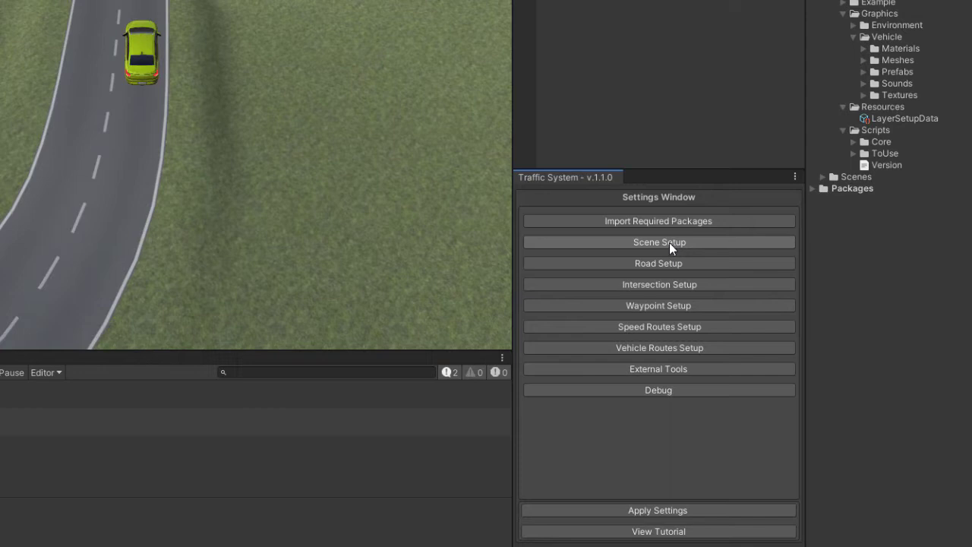
- Regenerate and display the traffic grid at cell size 50, review Layer Setup, then head to External Tools
click(660, 241)
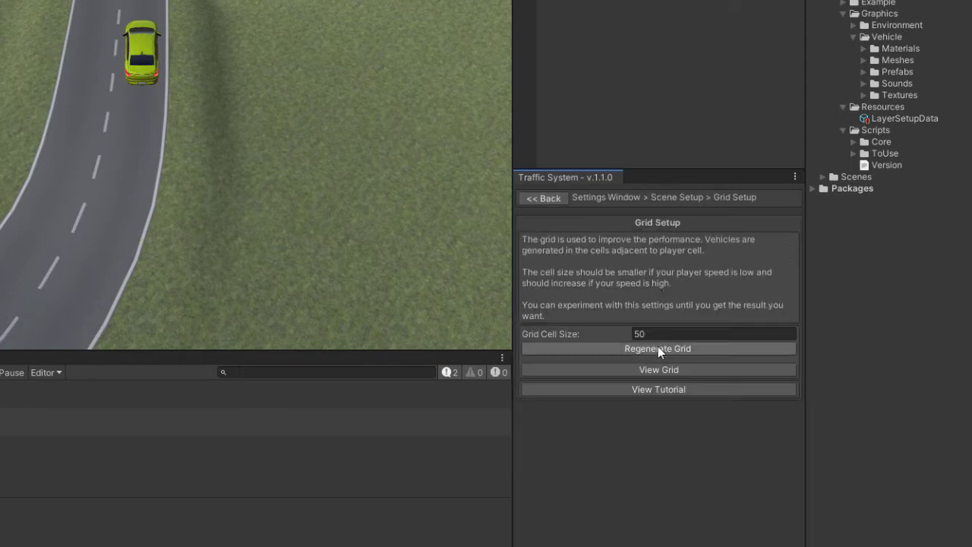
click(658, 348)
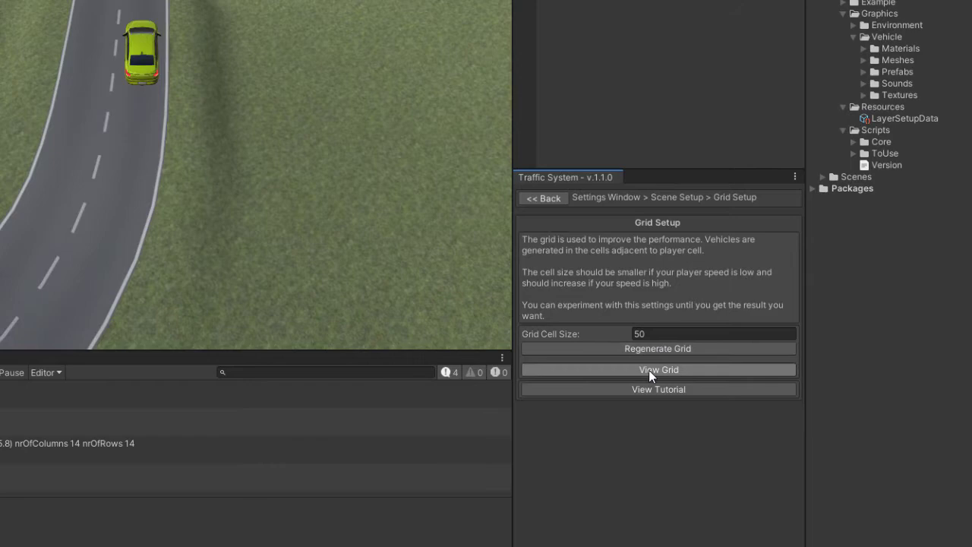
click(657, 371)
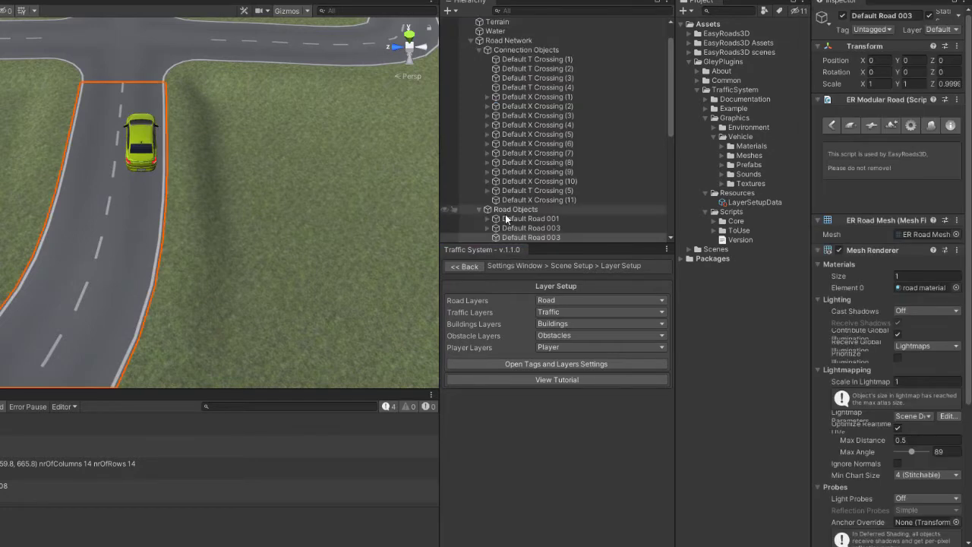
mouse_move(565, 255)
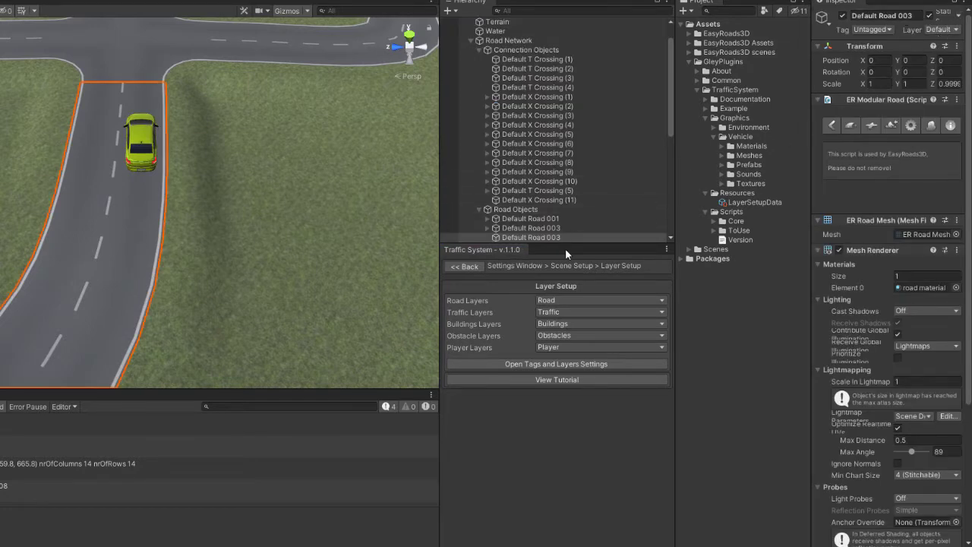
click(598, 301)
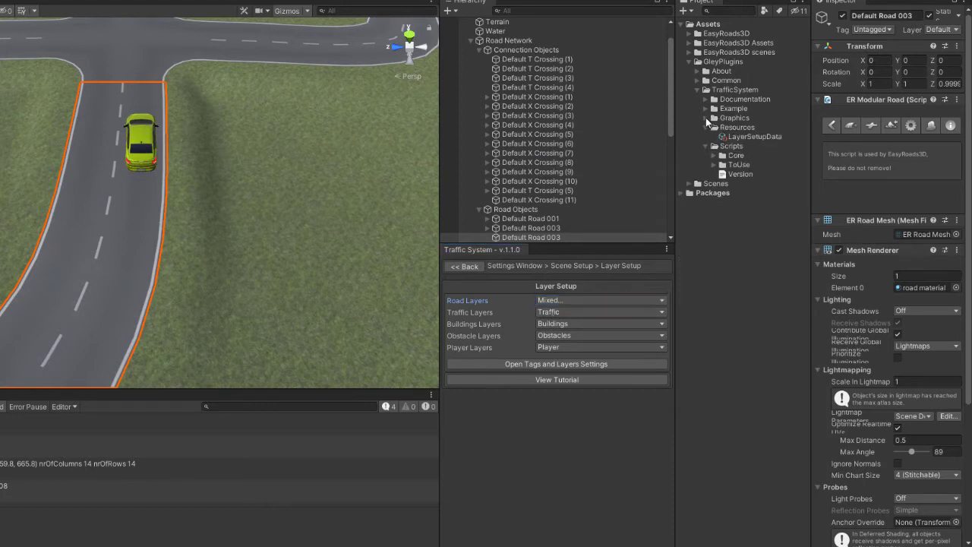
click(705, 119)
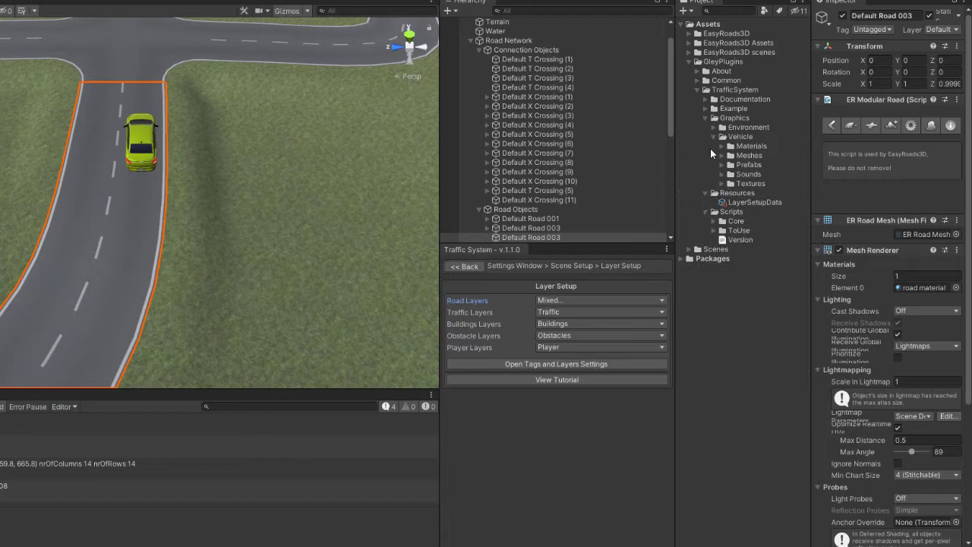
mouse_move(720, 174)
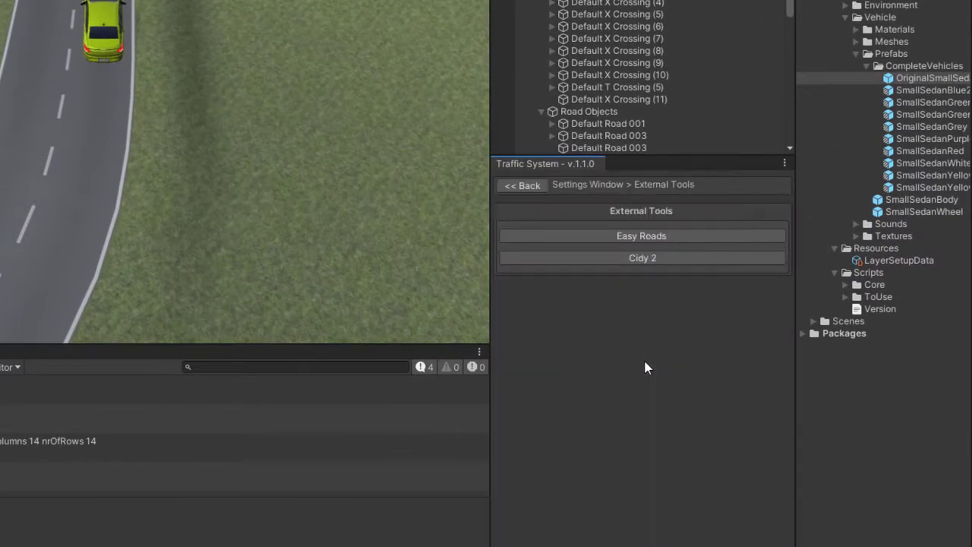
- Enable Easy Roads support and make Priority the default intersection type
click(641, 235)
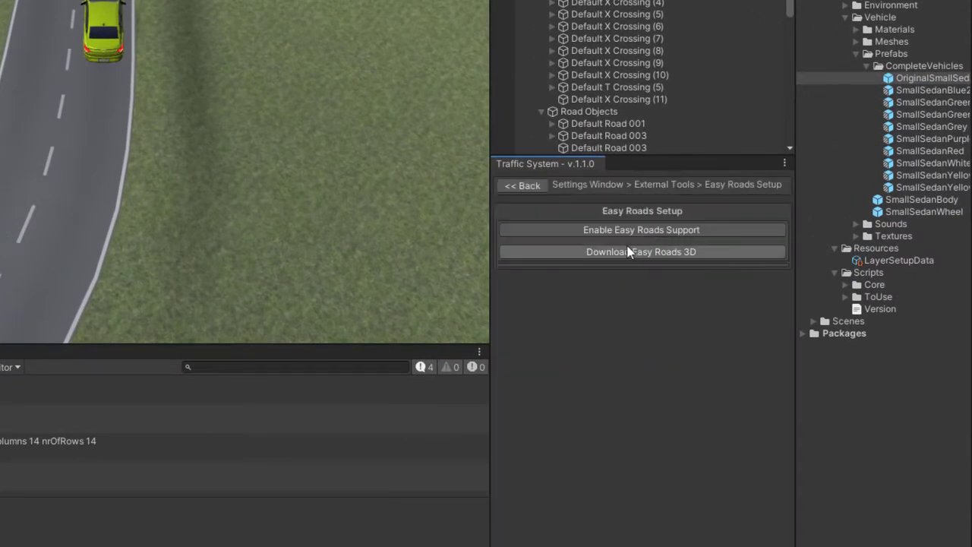
mouse_move(296, 428)
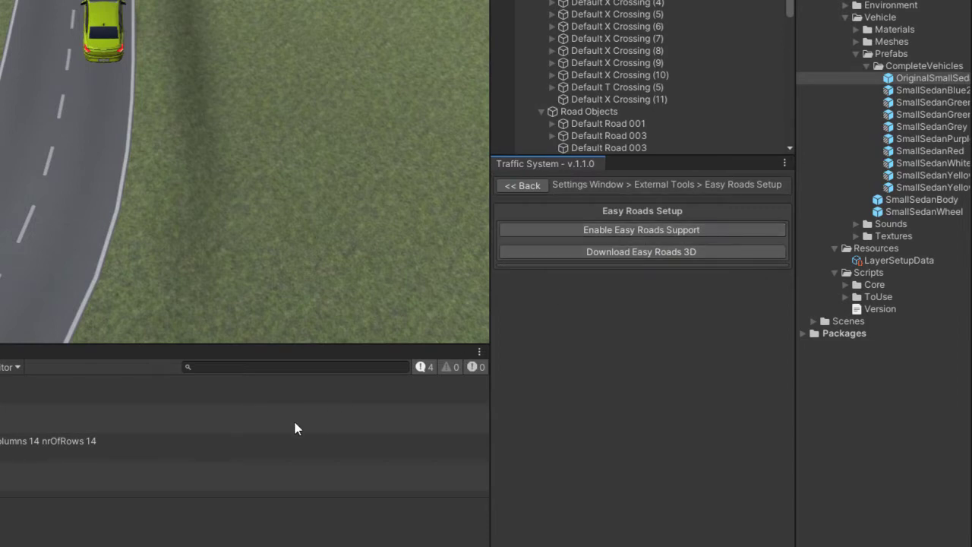
click(523, 185)
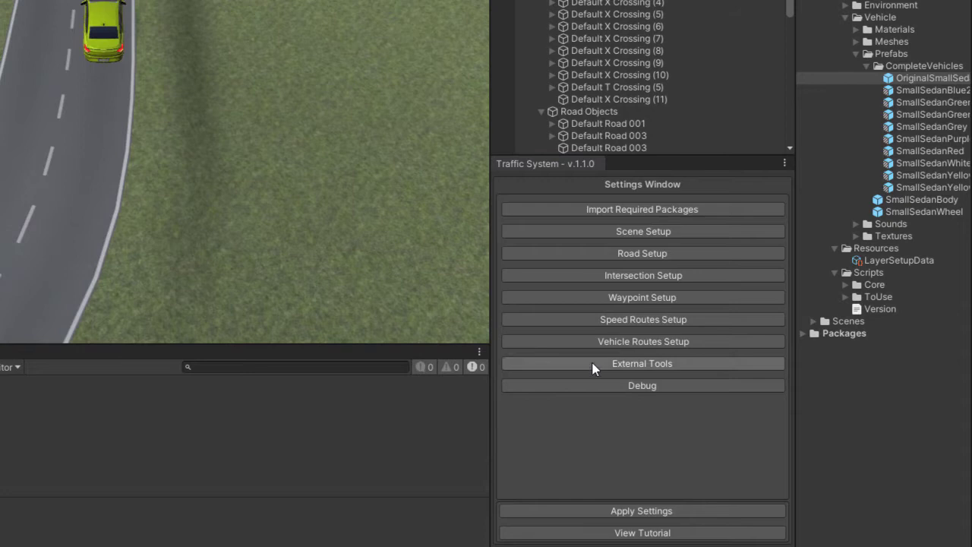
click(641, 363)
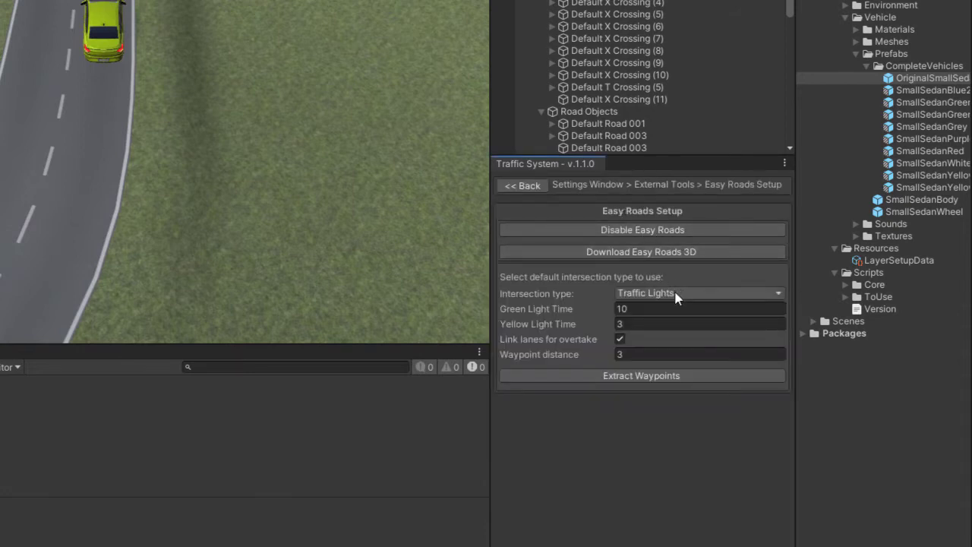
click(697, 293)
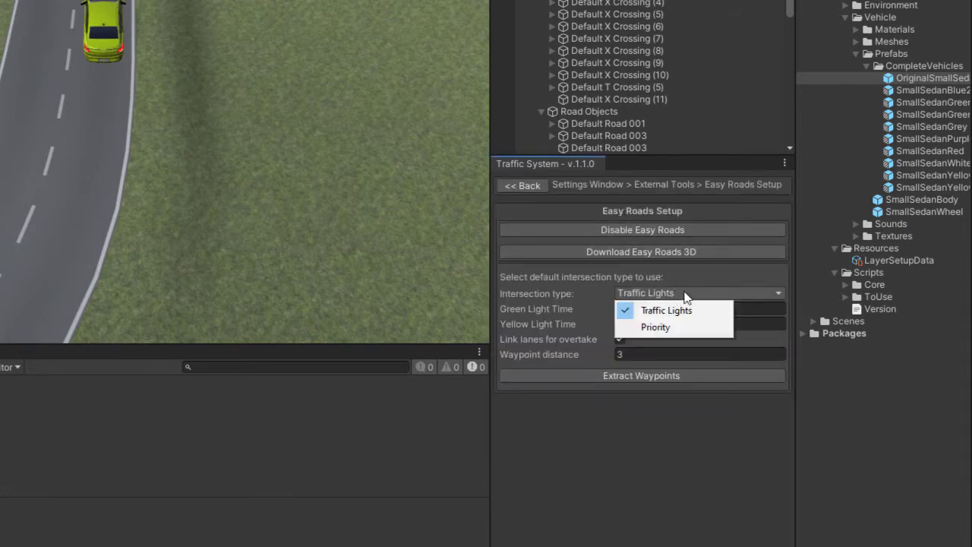
click(655, 326)
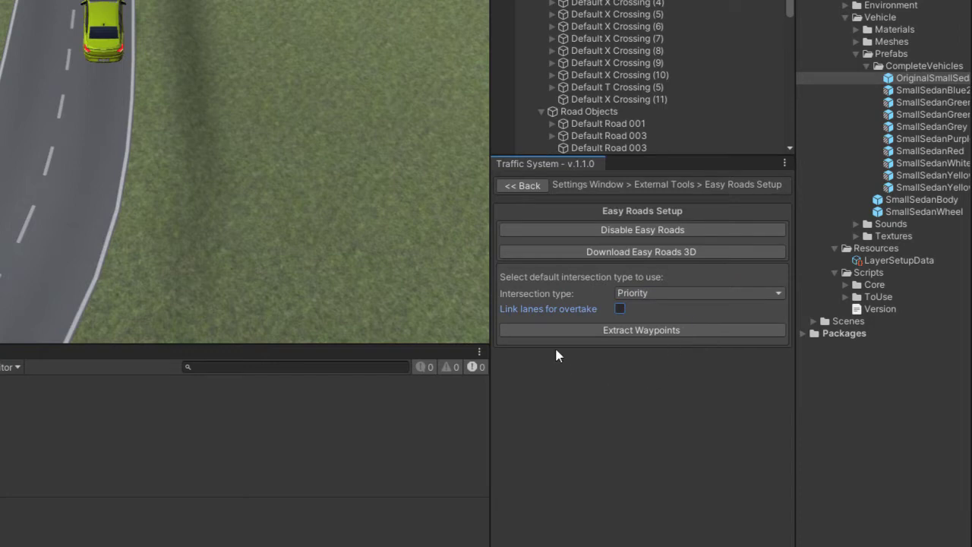
mouse_move(641, 330)
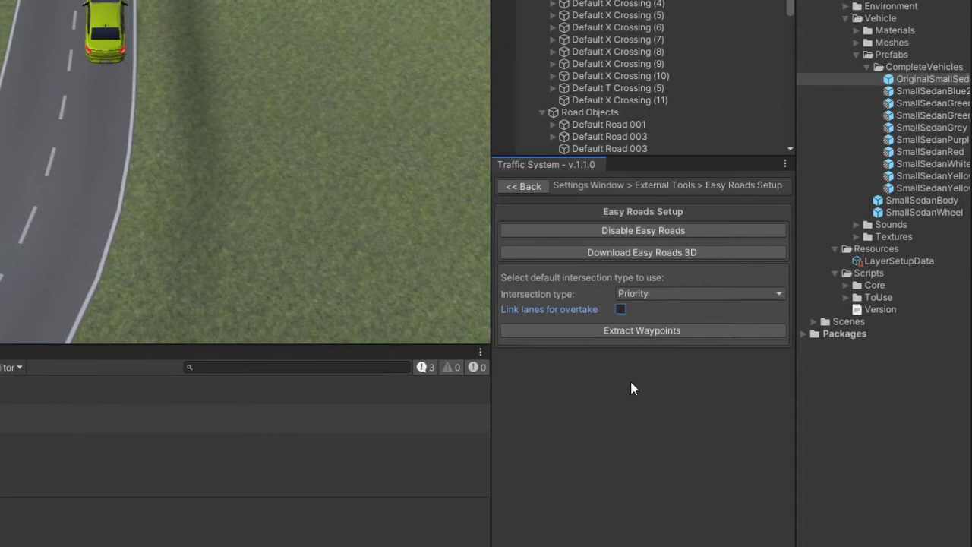
- Show all waypoints with their connections, then return to the main Traffic System settings page
click(641, 330)
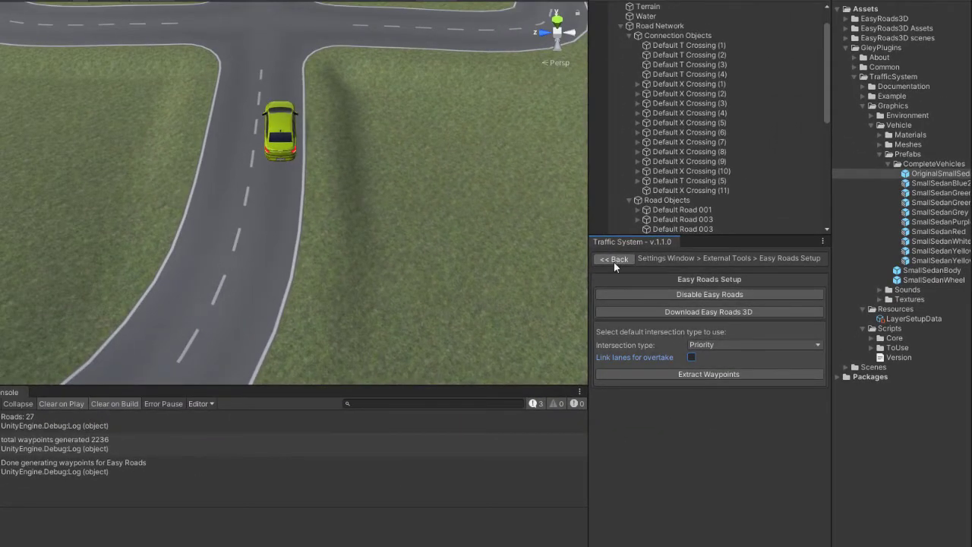
click(614, 258)
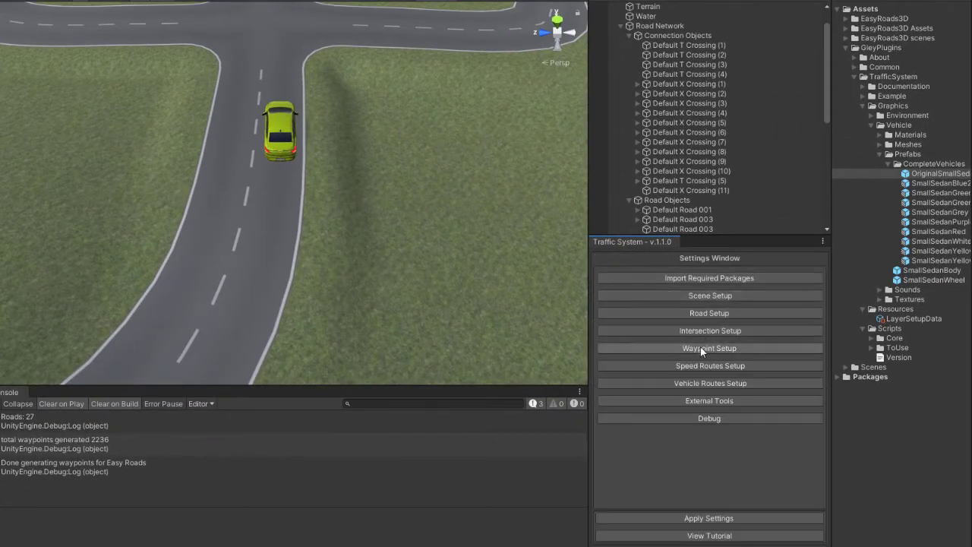
click(708, 348)
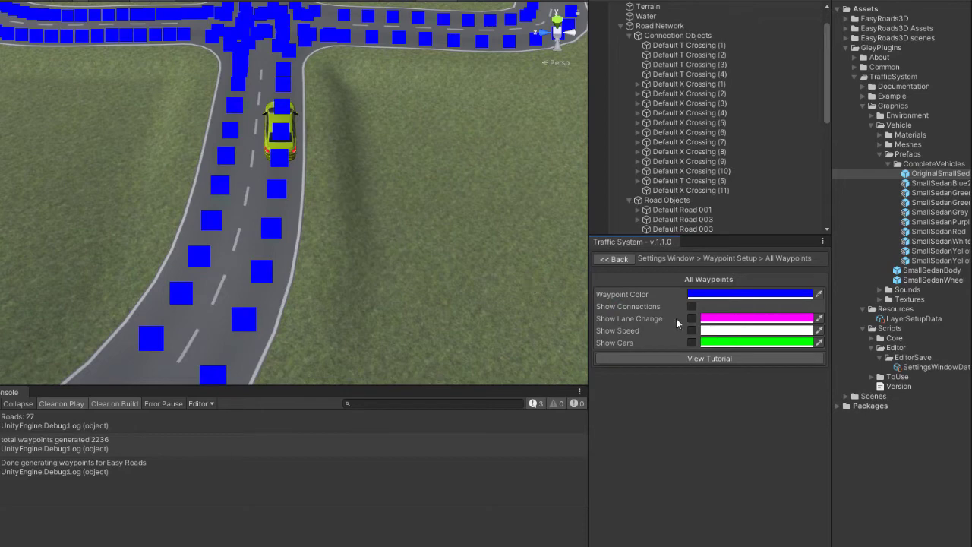
click(692, 306)
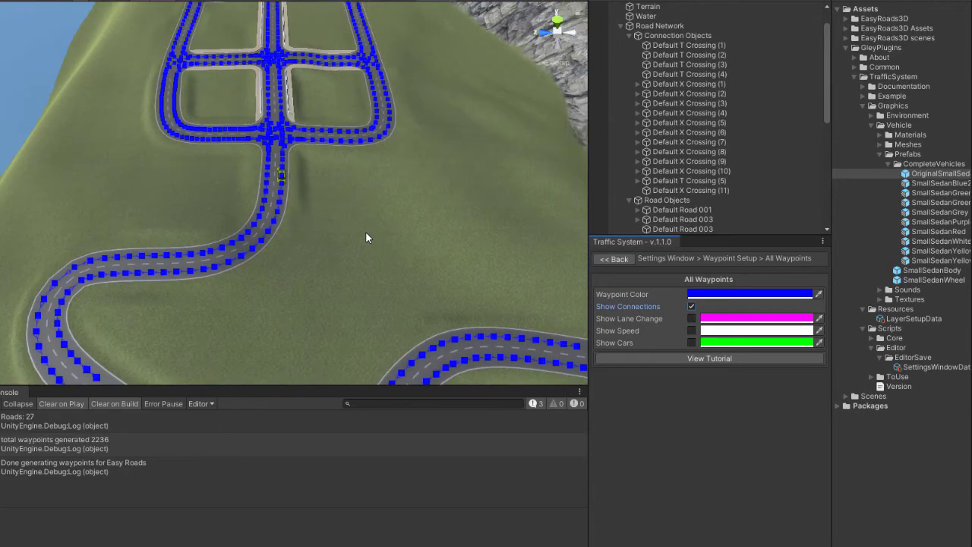
click(613, 258)
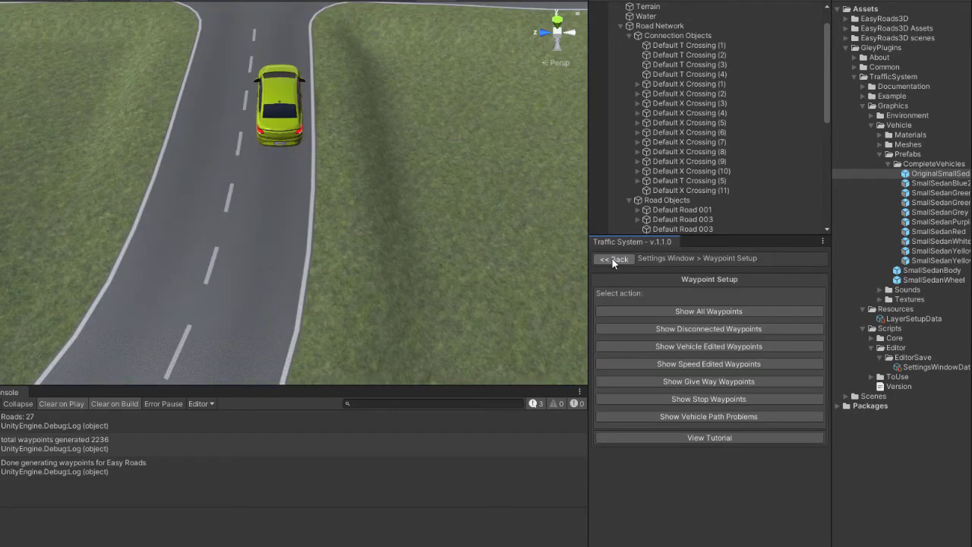
click(614, 258)
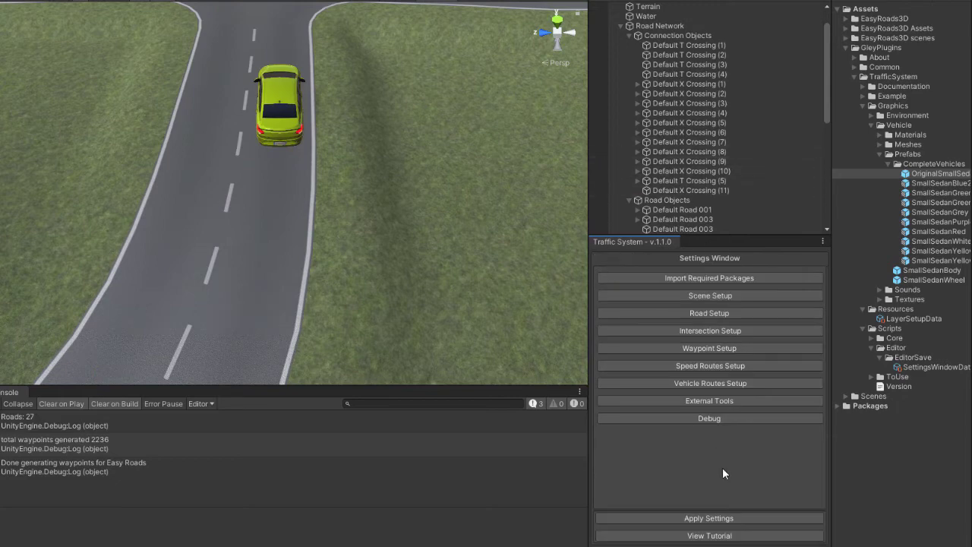
mouse_move(687, 479)
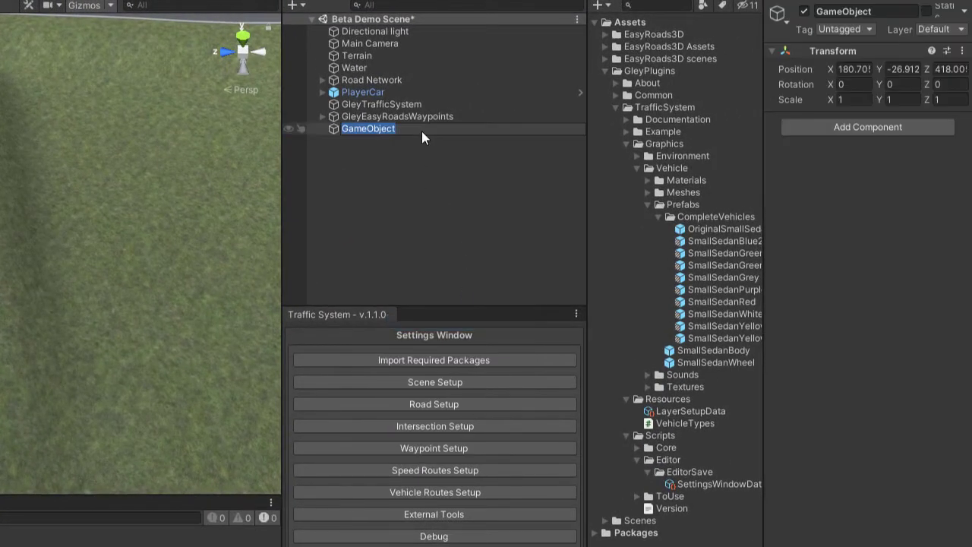
- Name the new object ScriptsHolder and set its Traffic Component to 20 vehicles
text(ScriptsHolder)
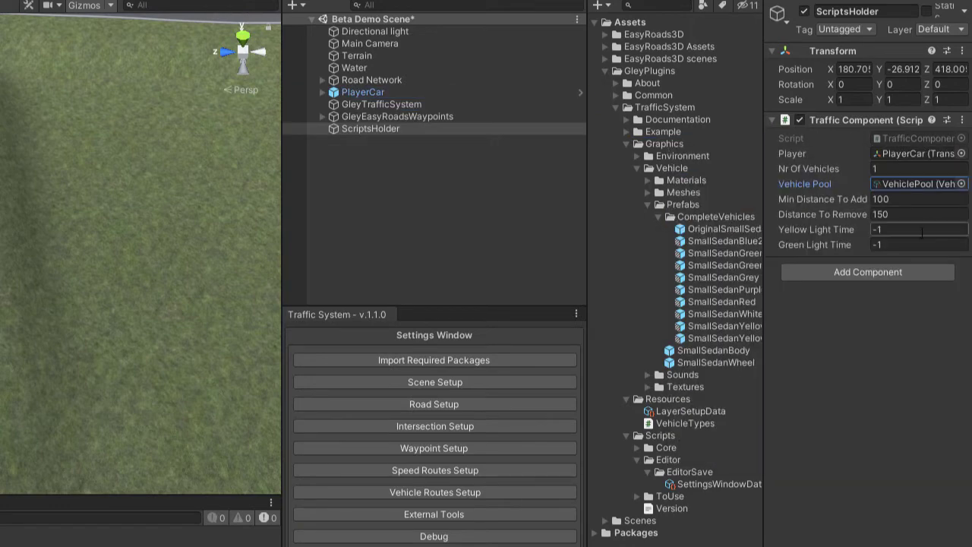
click(911, 168)
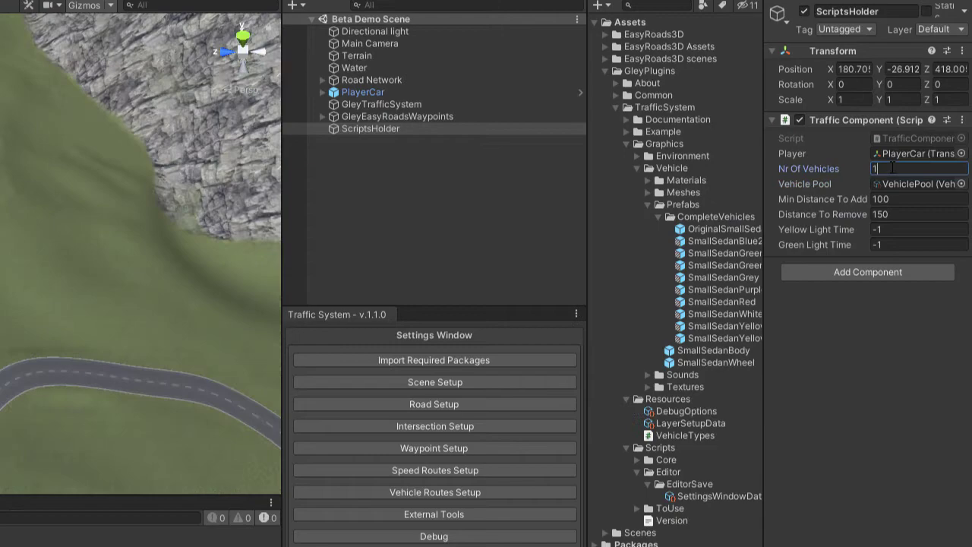
text(20)
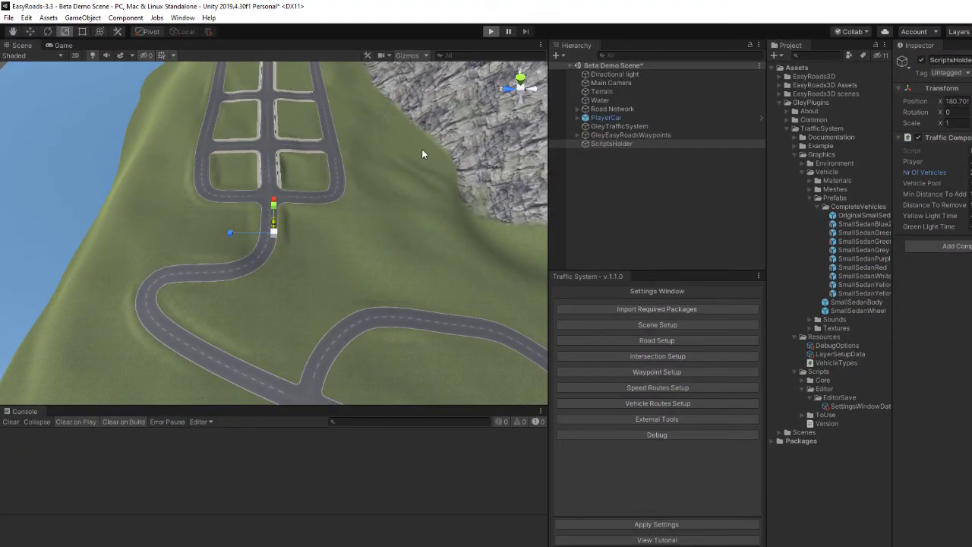
click(491, 30)
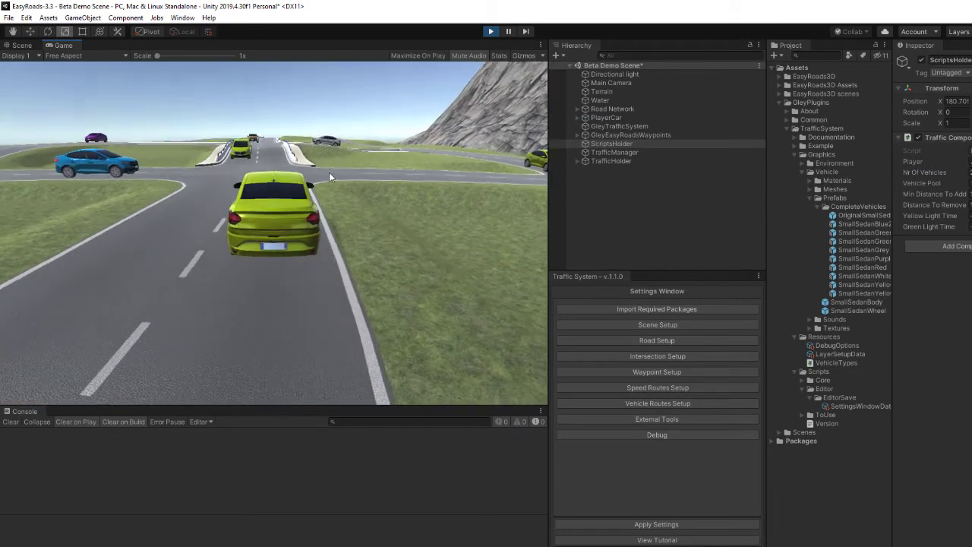
click(21, 45)
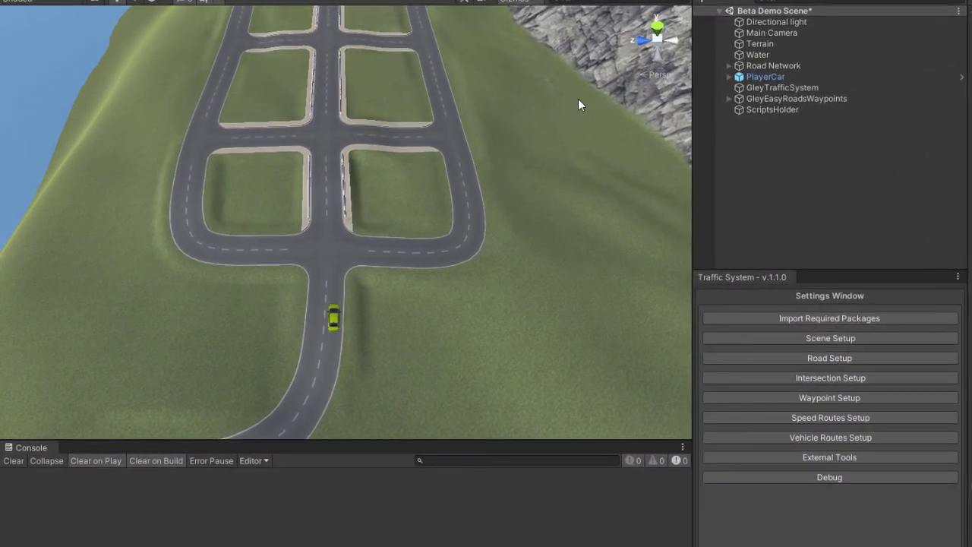
- Re-extract Easy Roads waypoints with traffic lights (2236 generated), visit Debug, and return to settings
click(830, 455)
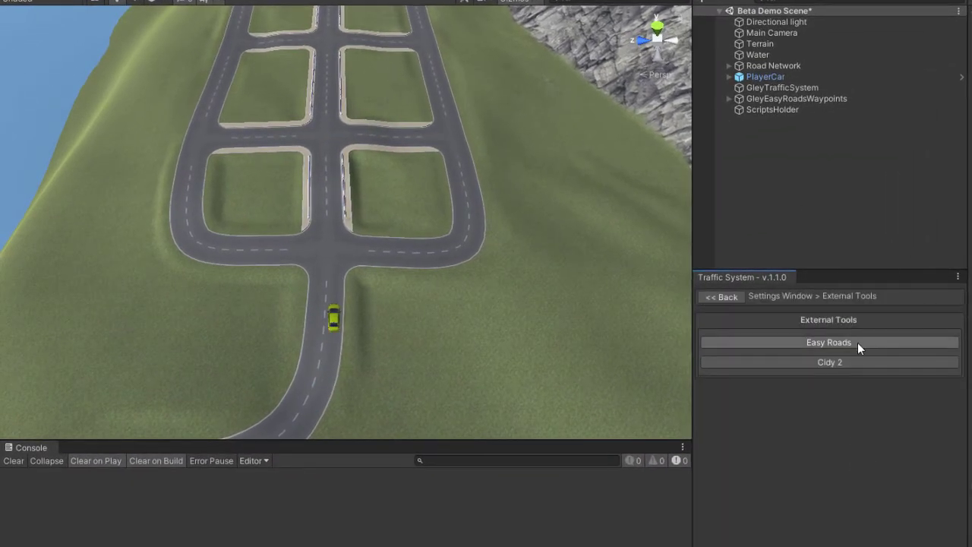
click(829, 342)
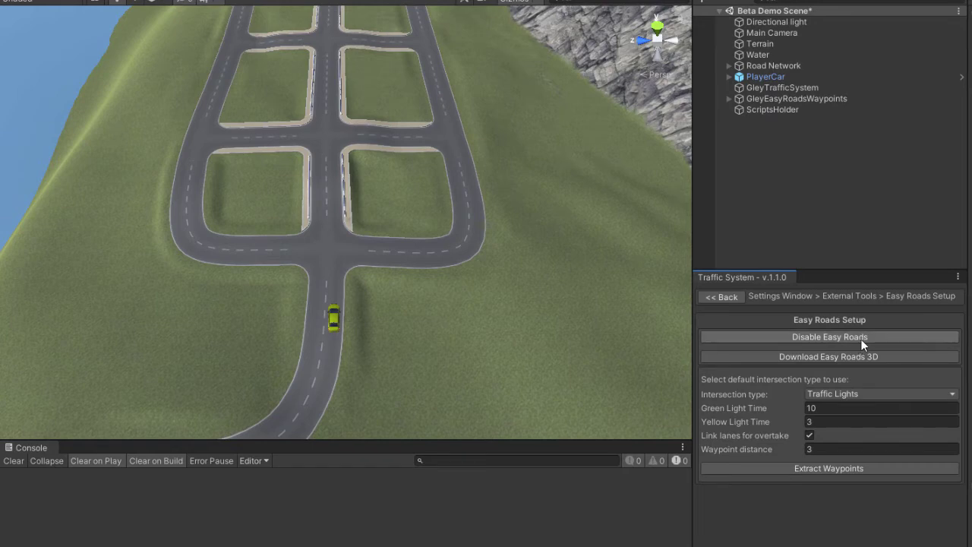
mouse_move(706, 423)
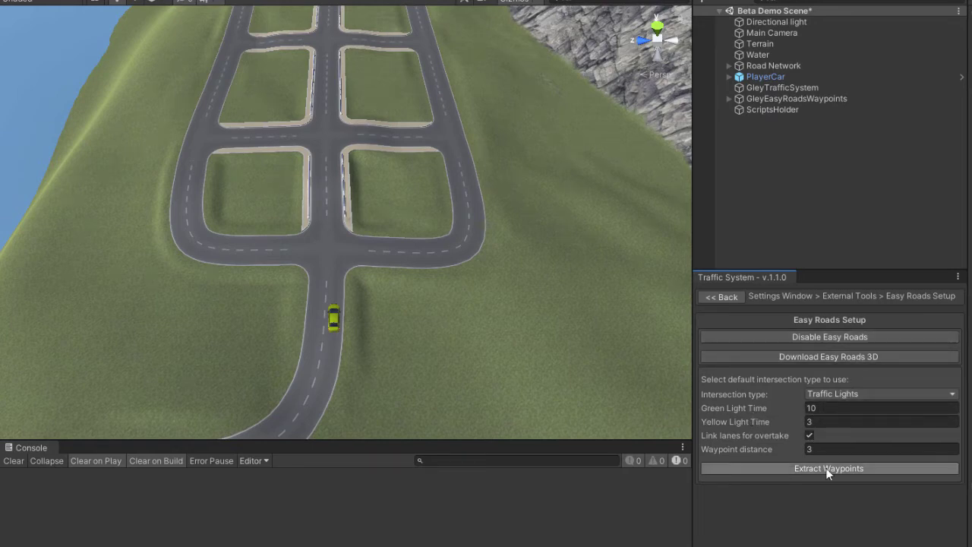
click(828, 468)
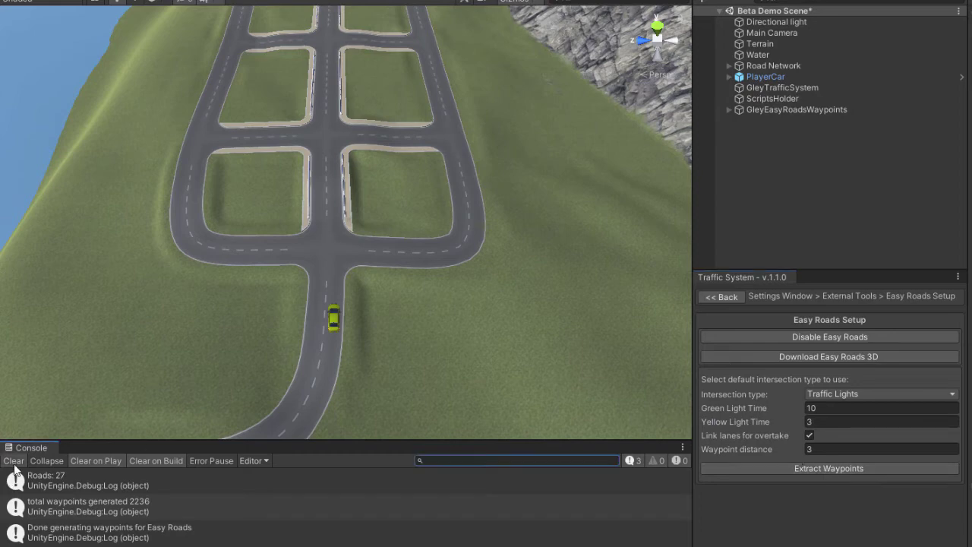
click(720, 296)
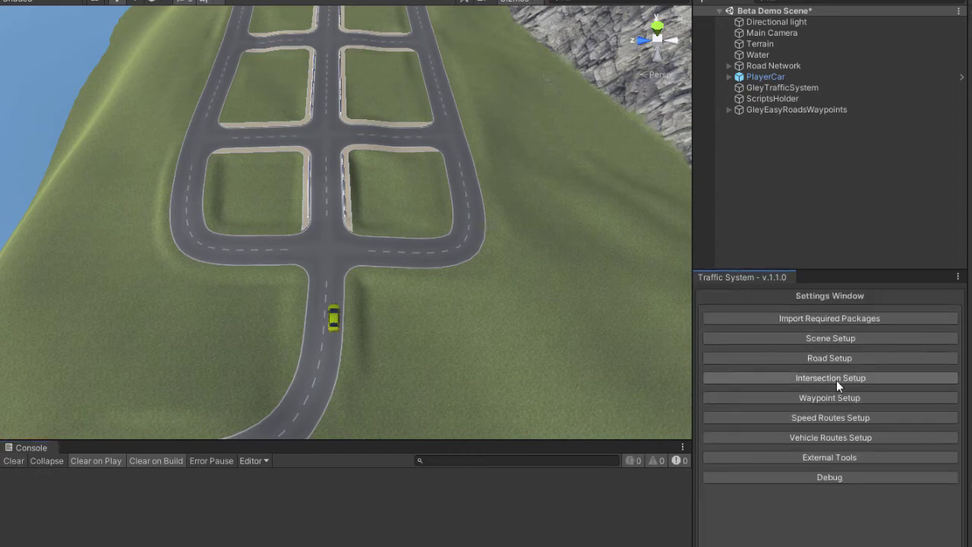
click(830, 477)
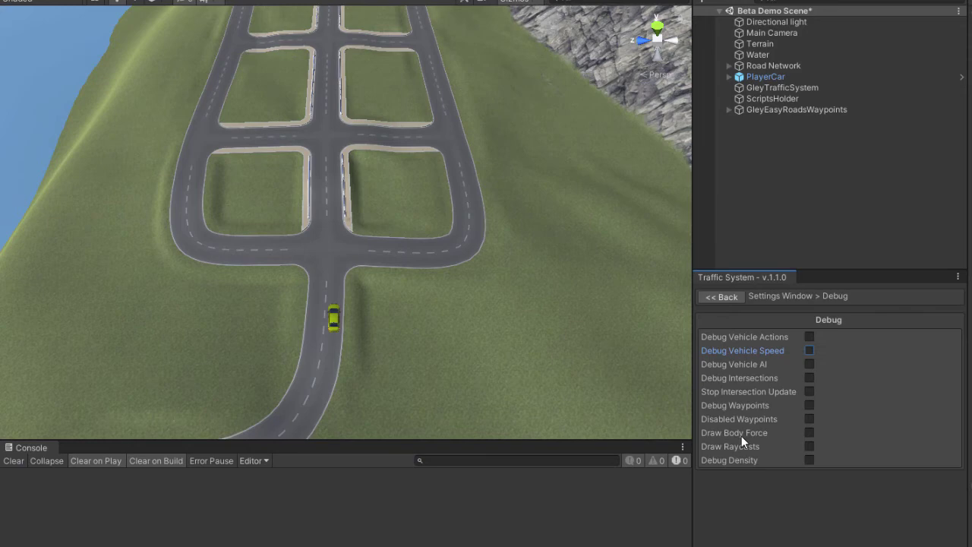
click(808, 376)
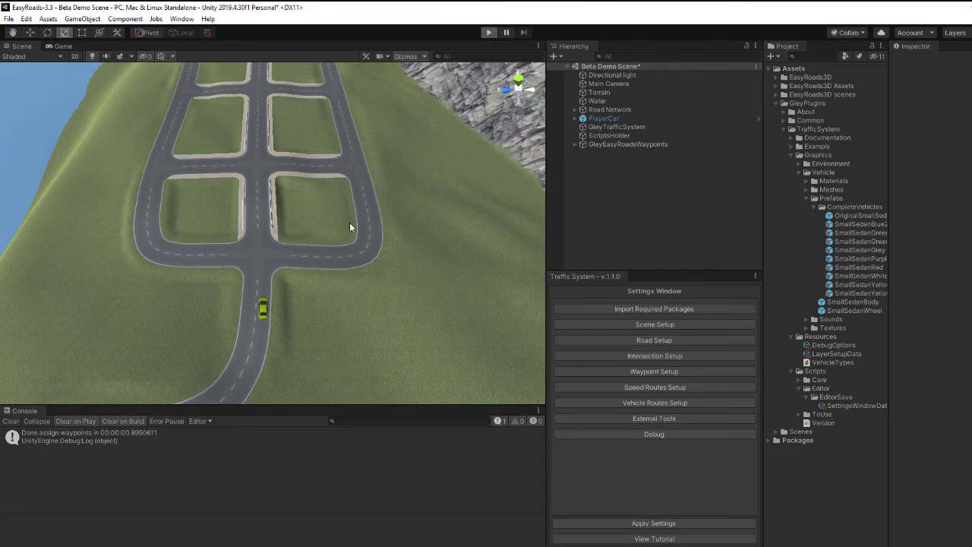
- Run the scene to watch AI cars drive the grid with traffic lights, then stop playback
click(489, 32)
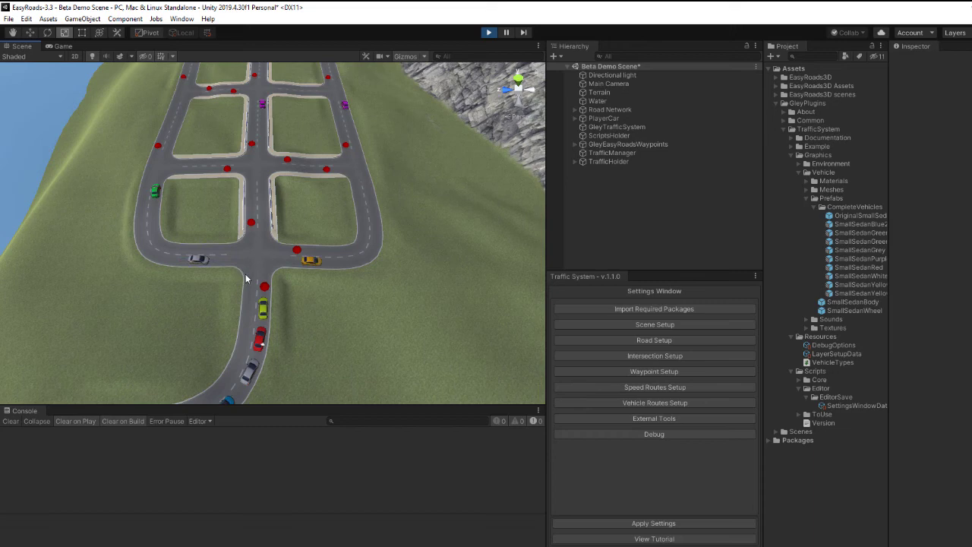
click(489, 32)
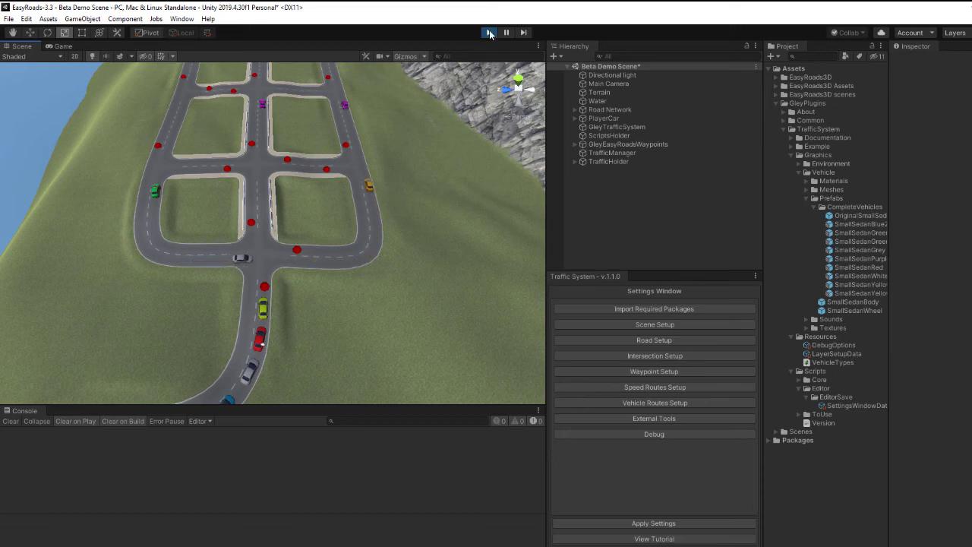